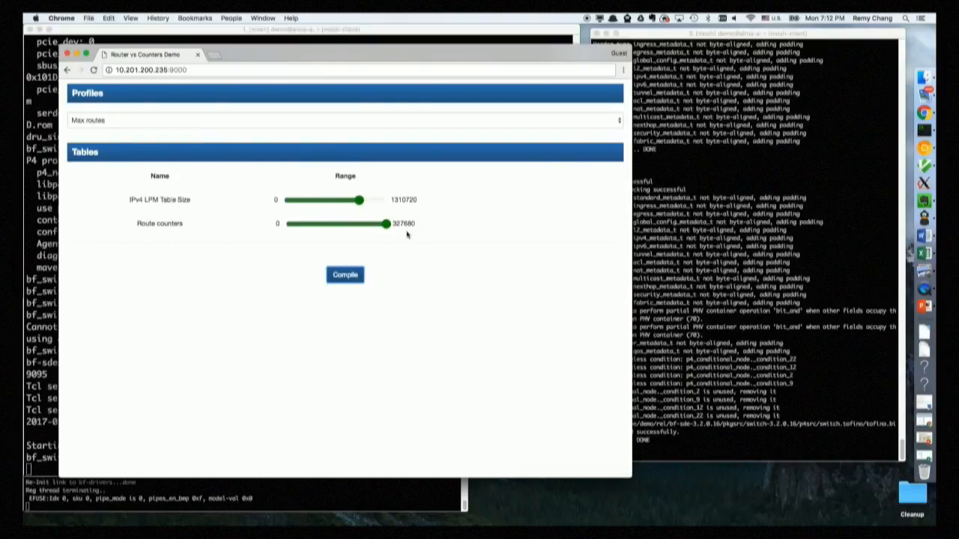
Step: Vary route counters and IPv4 LPM table size, returning counters to 327680
left_click_drag(389, 224, 326, 223)
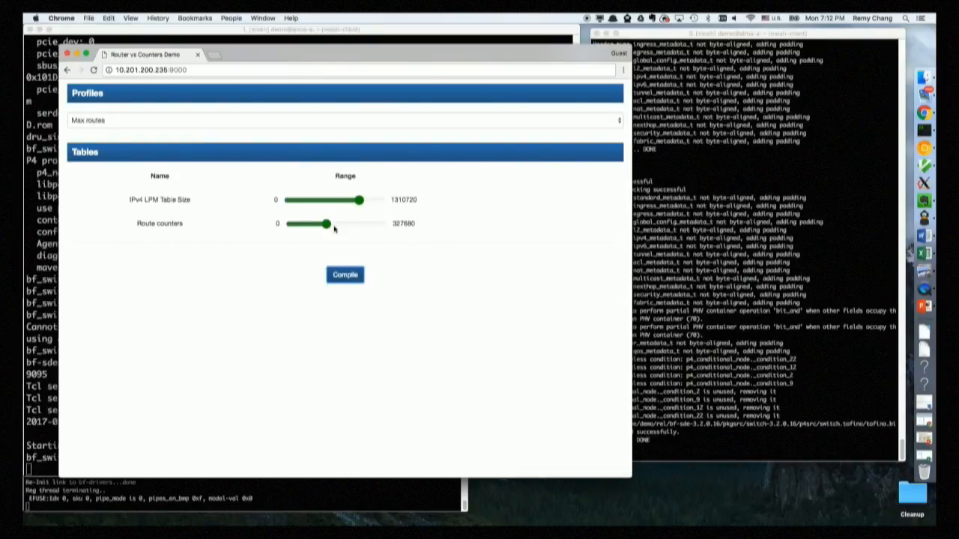
left_click_drag(327, 223, 388, 223)
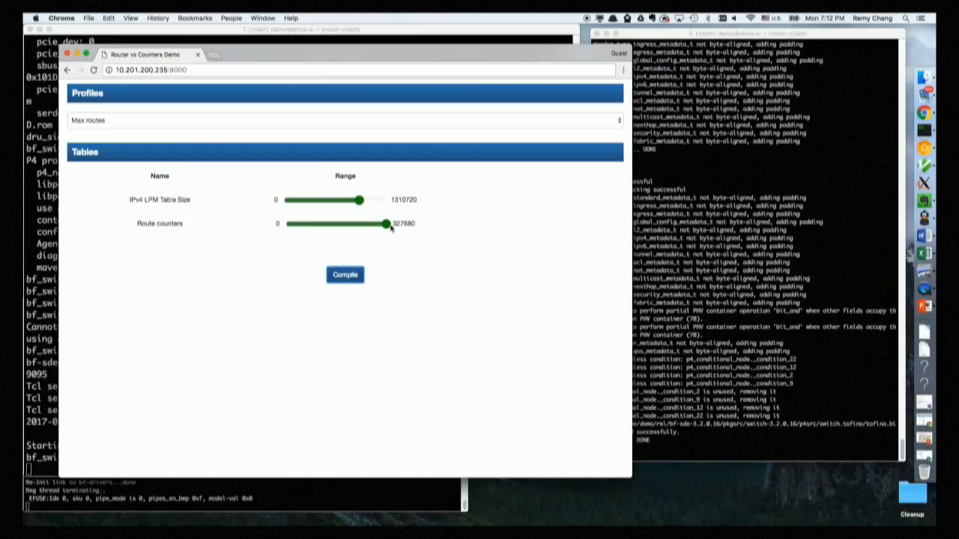
left_click_drag(360, 200, 284, 200)
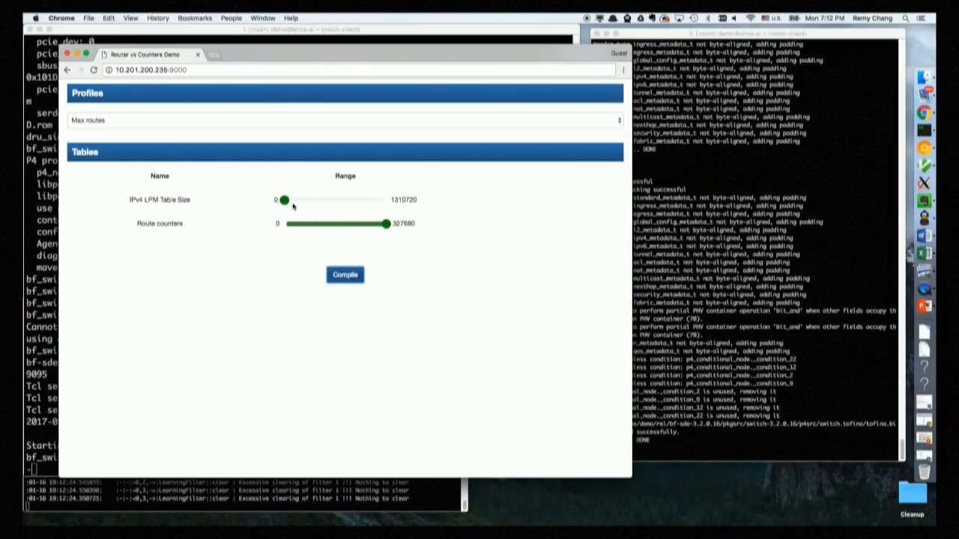
left_click_drag(283, 200, 358, 200)
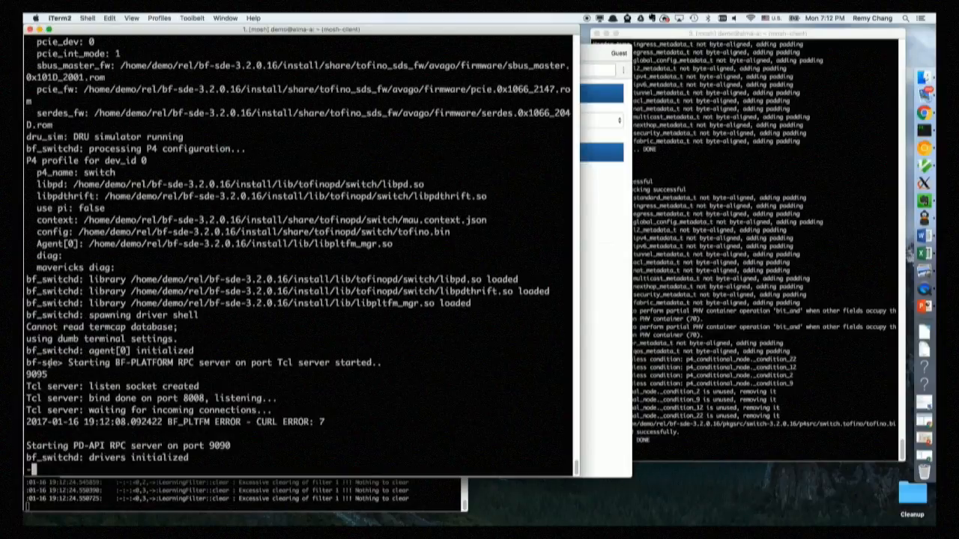
Step: Run the pipe_mgr routesummary command in the bf-sde shell
type("pipe")
type("routesummary")
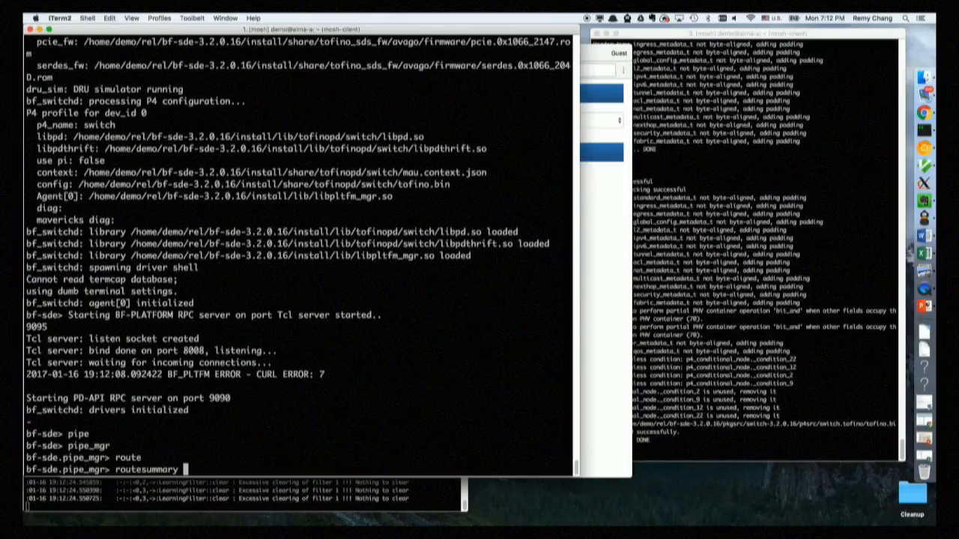
key("Return")
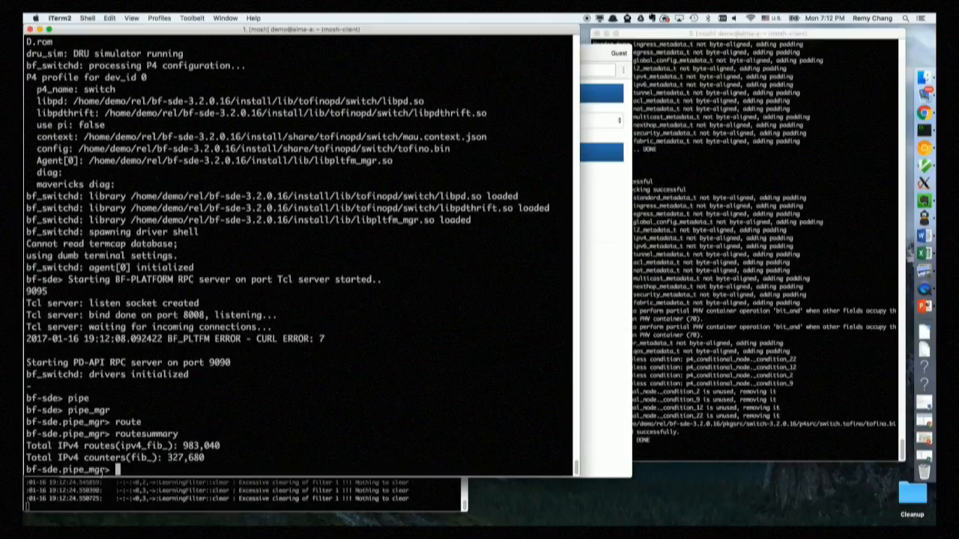